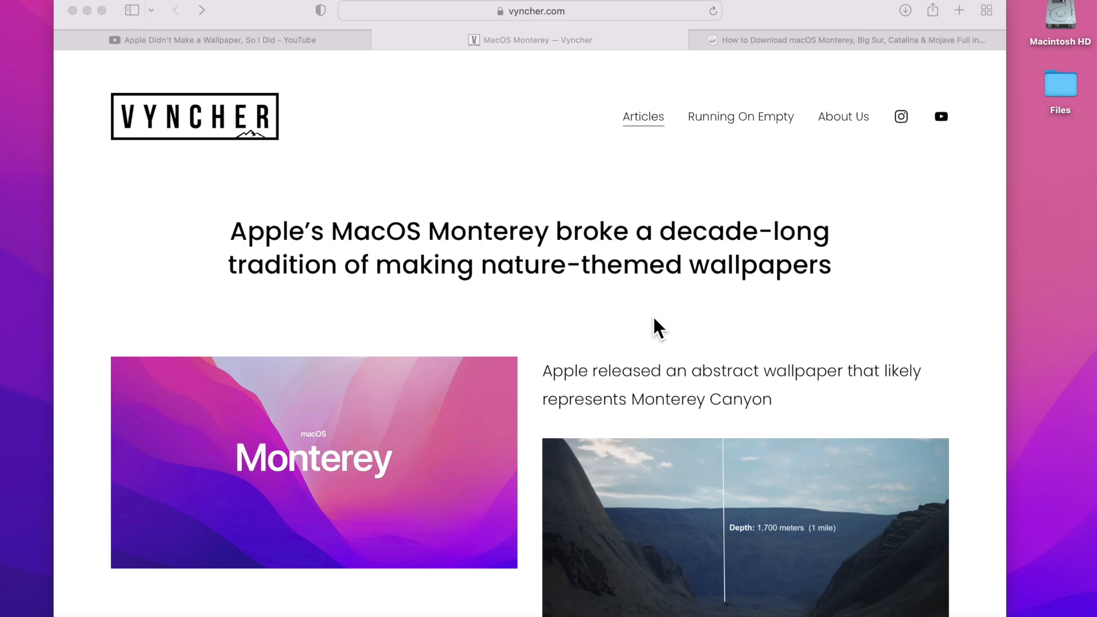
- Switch to the macOS installers article and scroll down through it
click(839, 40)
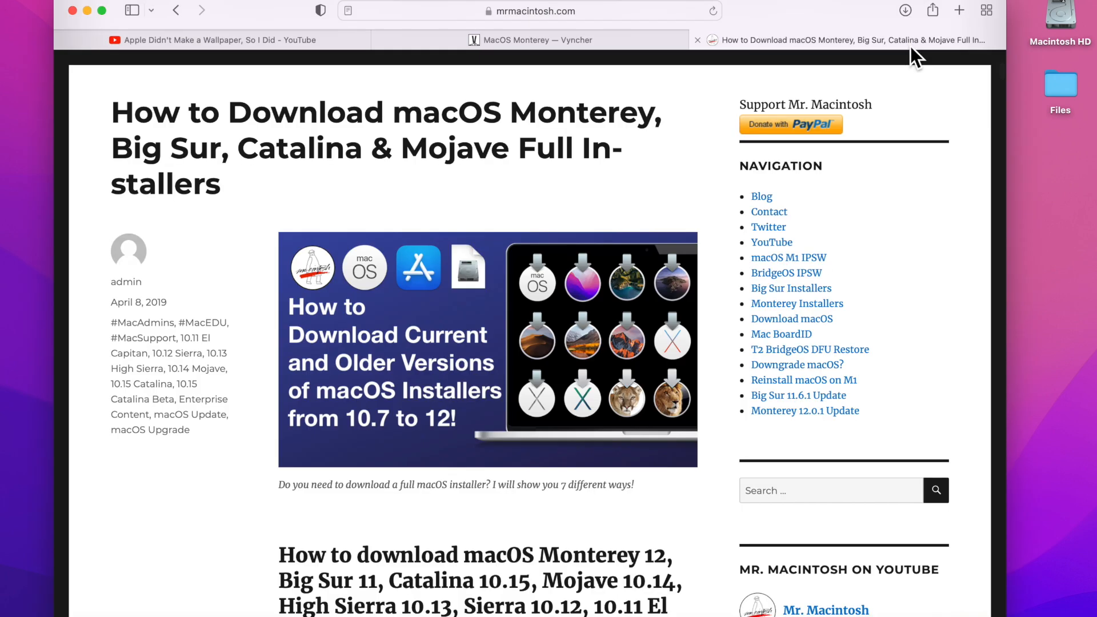
mouse_move(563, 427)
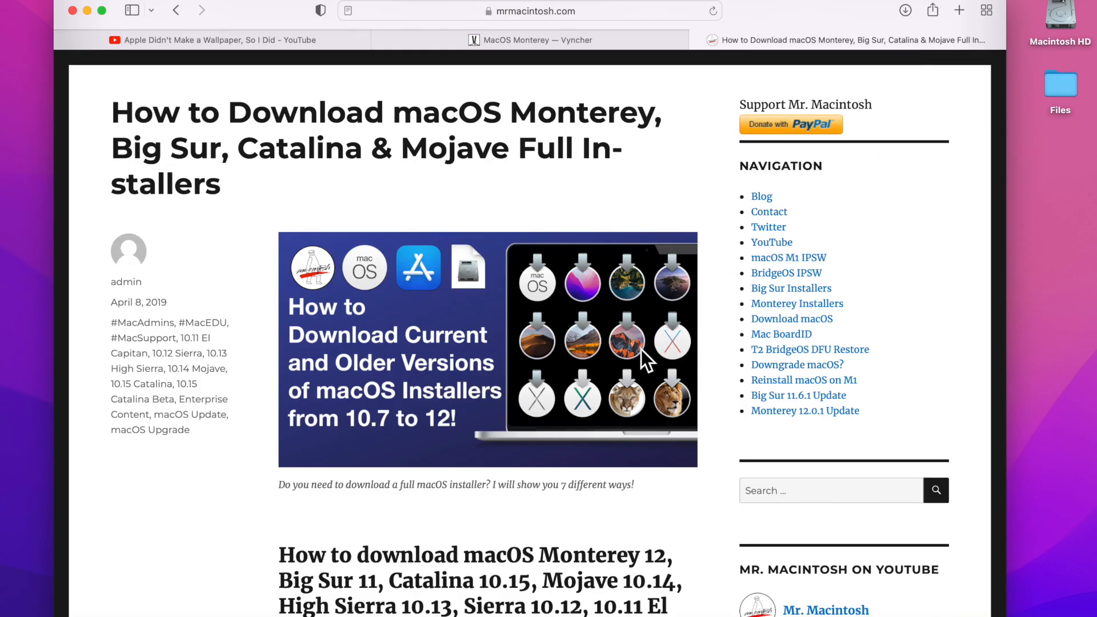
mouse_move(636, 305)
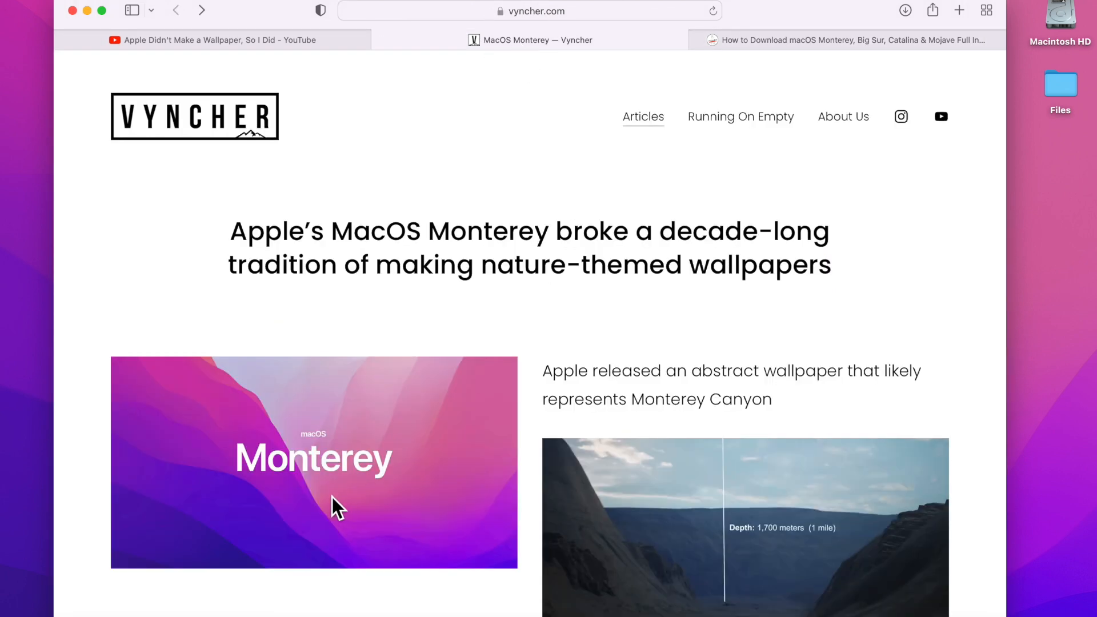
mouse_move(329, 504)
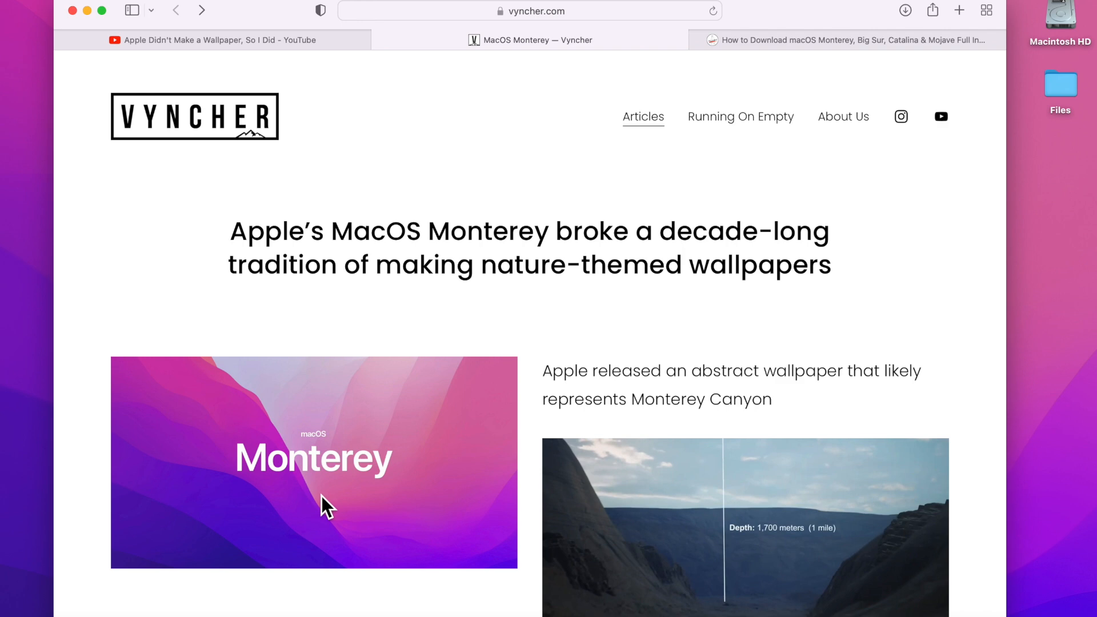
scroll(down, 3)
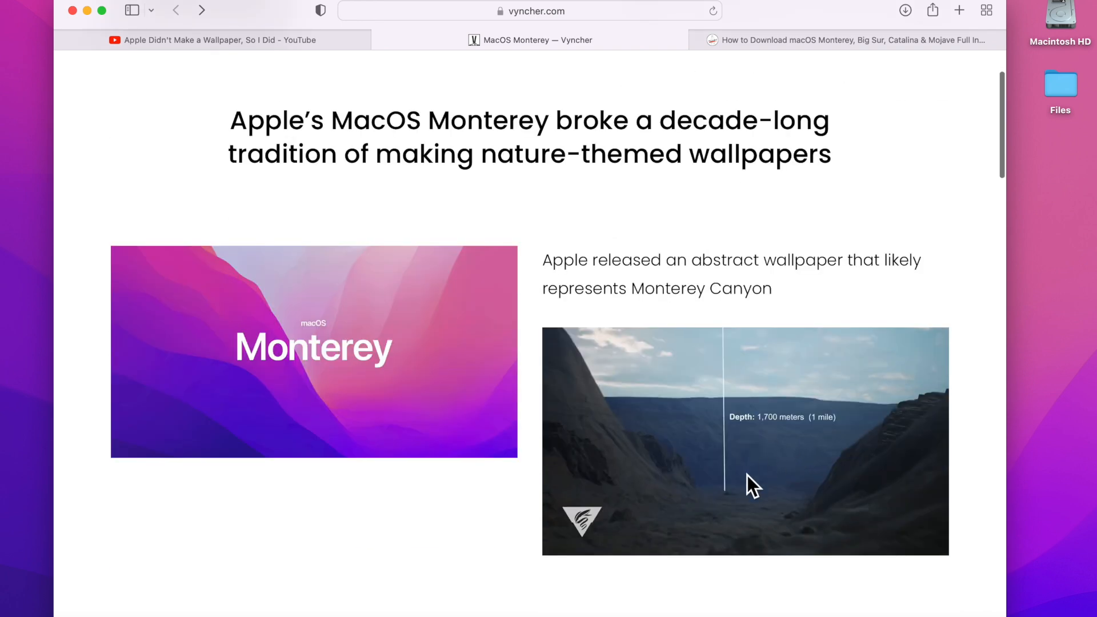
mouse_move(689, 421)
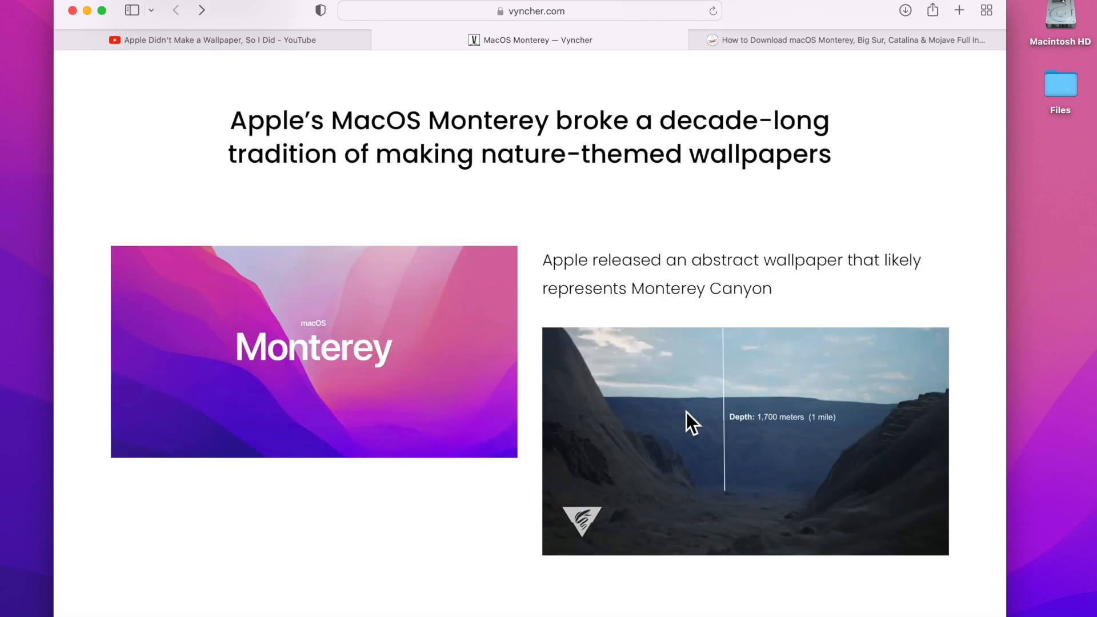
scroll(down, 3)
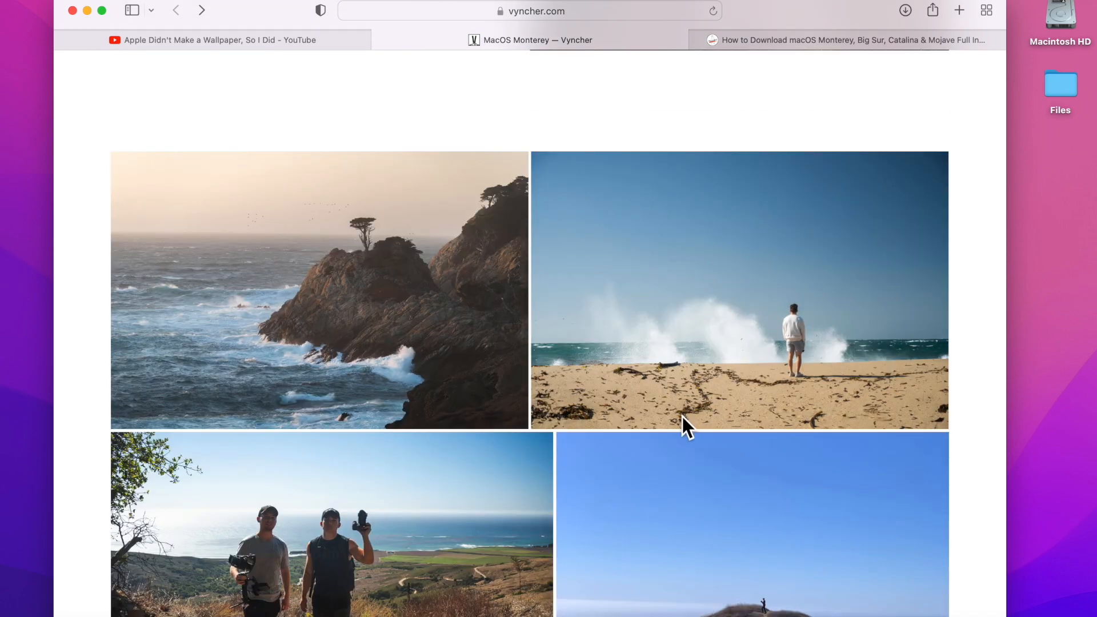
scroll(down, 3)
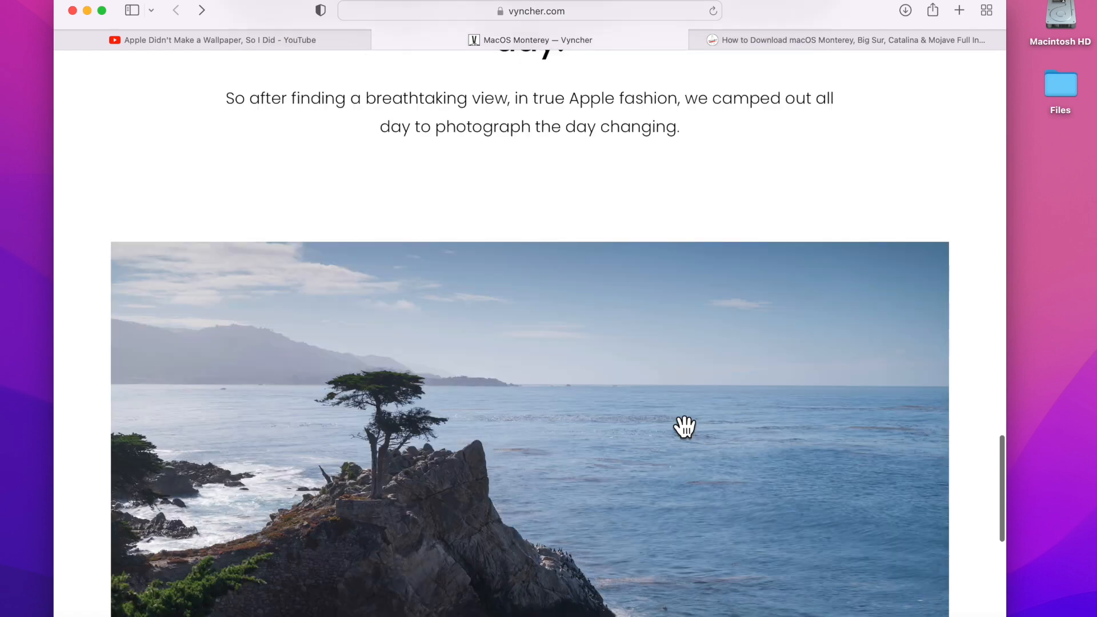
scroll(down, 3)
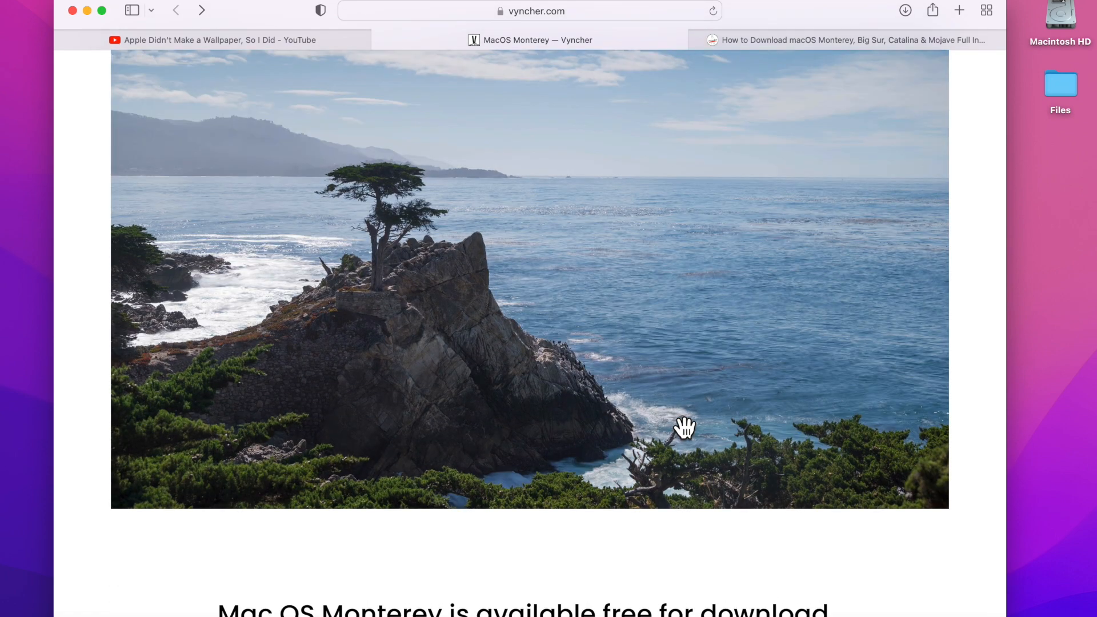
scroll(down, 3)
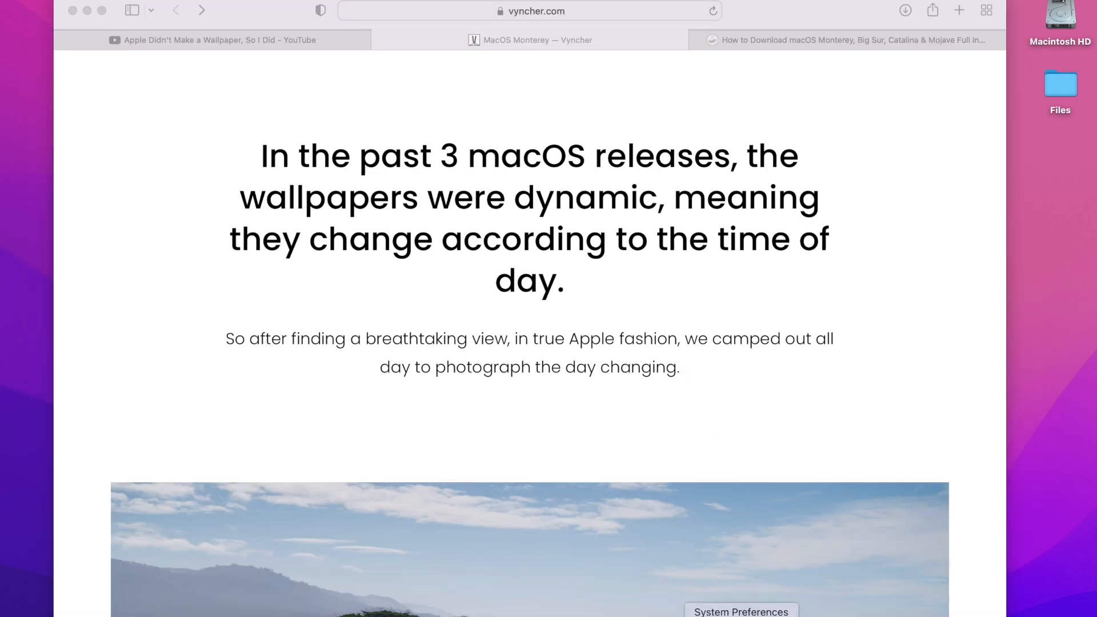
- Check the desktop picture settings, then scroll the Vyncher article to the Lone Cypress gallery
click(740, 611)
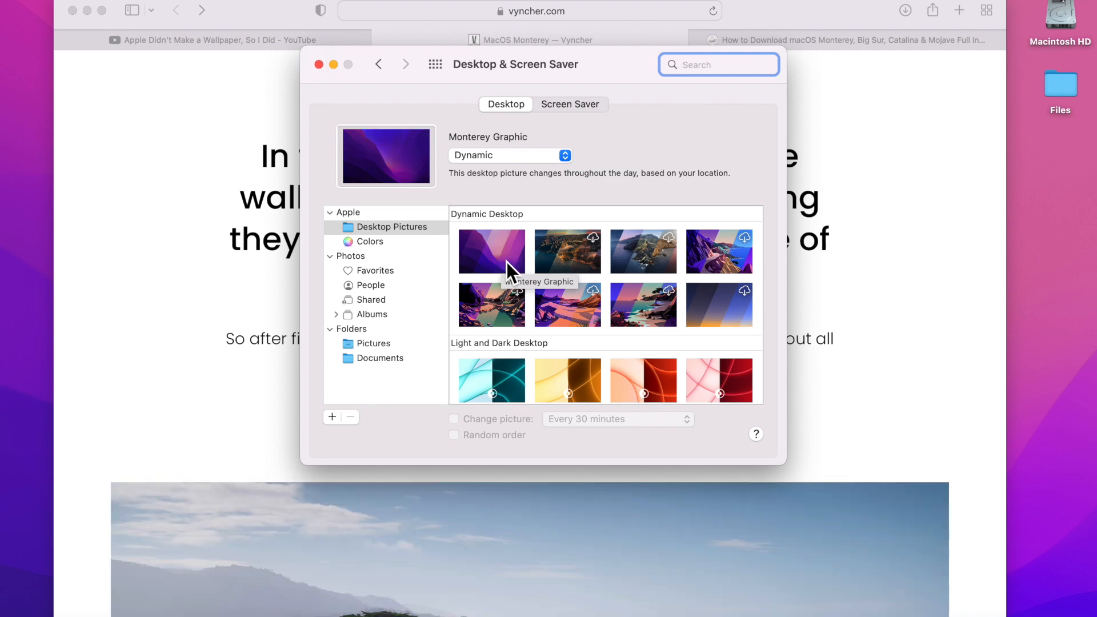
click(319, 65)
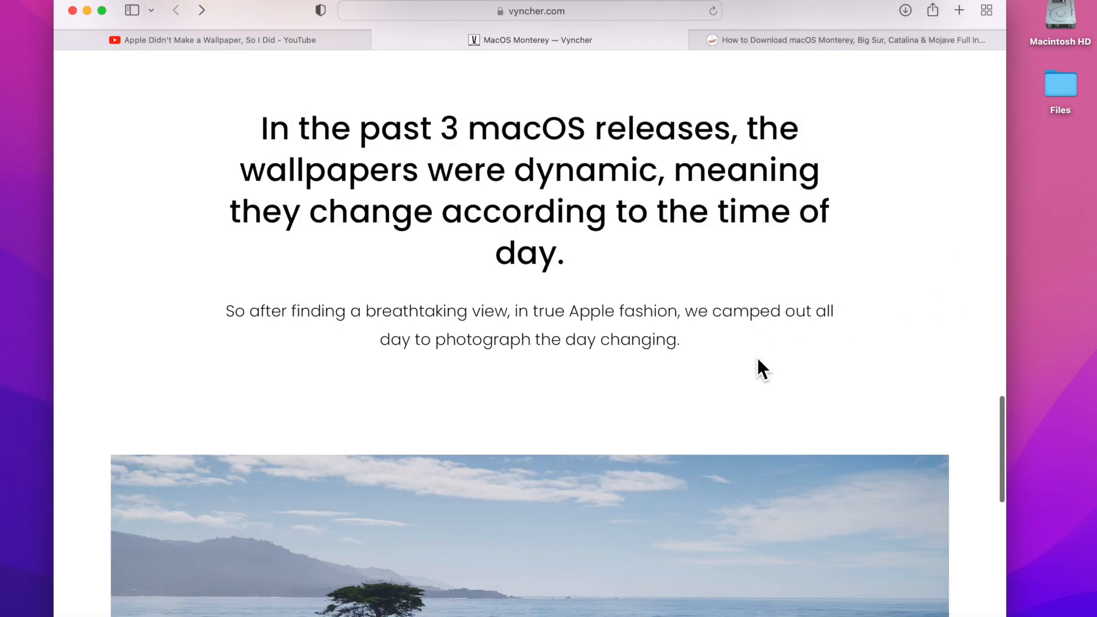
scroll(down, 3)
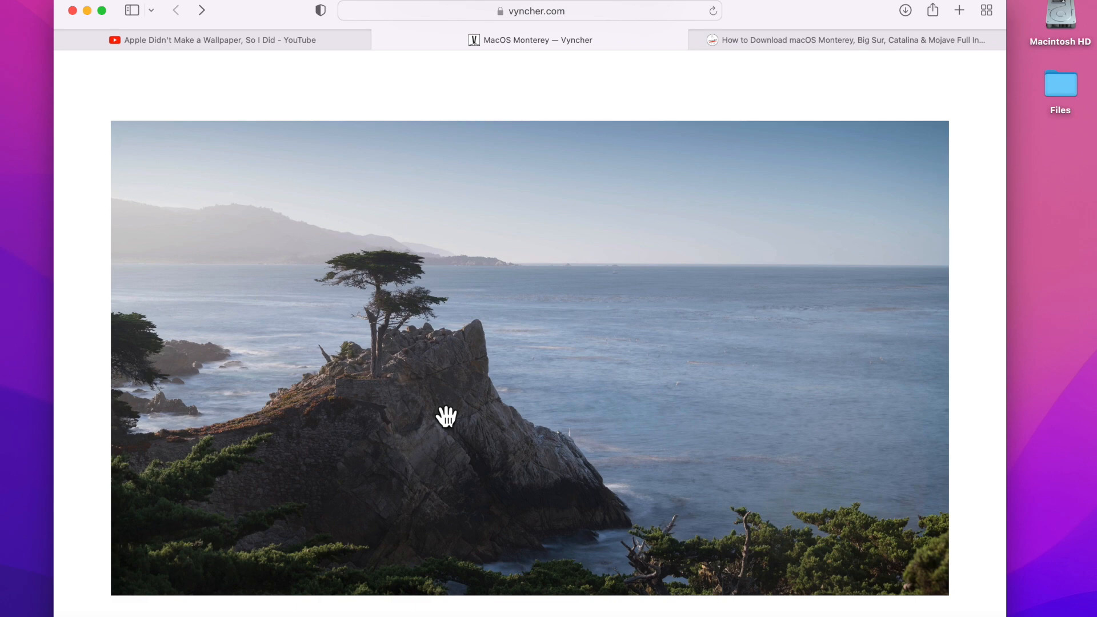
scroll(down, 3)
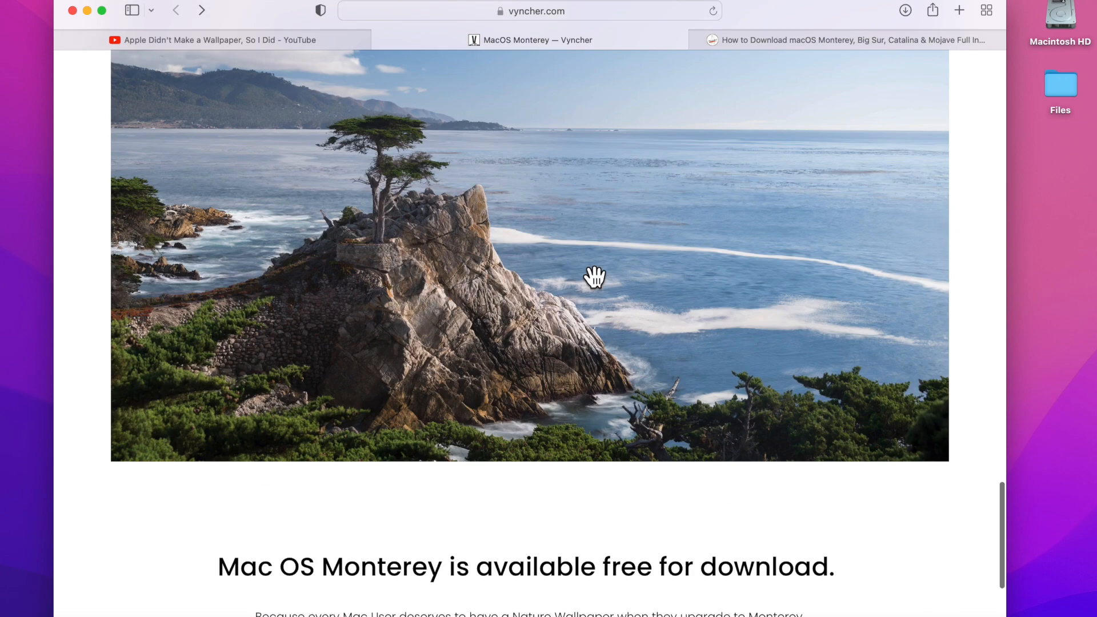
scroll(down, 3)
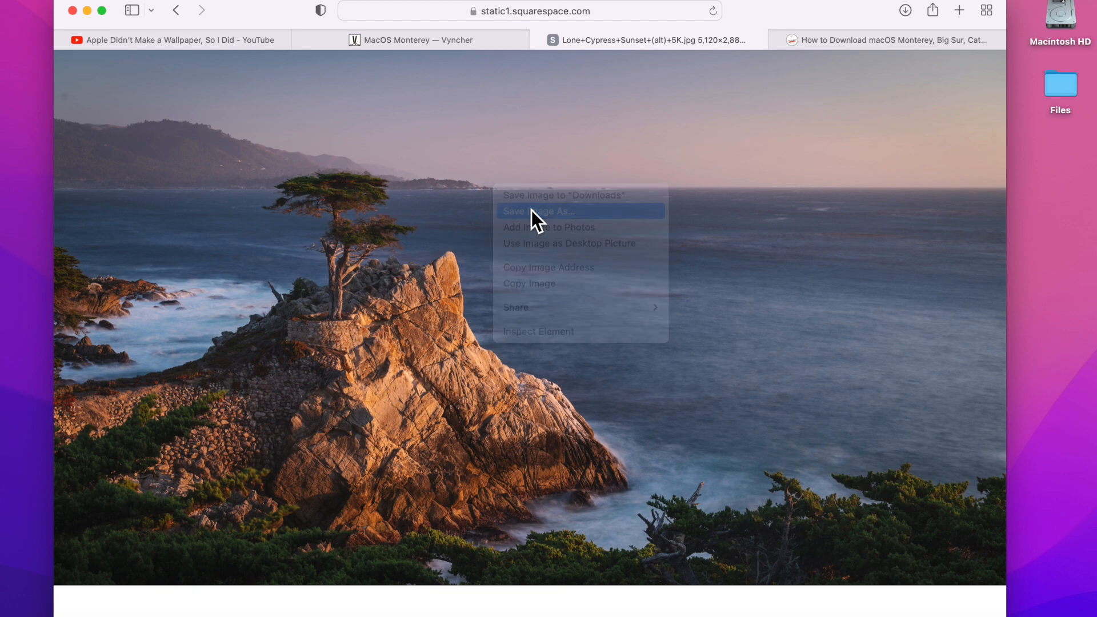
- Save the Lone Cypress Sunset 5K photo into Downloads and view it in Finder
click(536, 212)
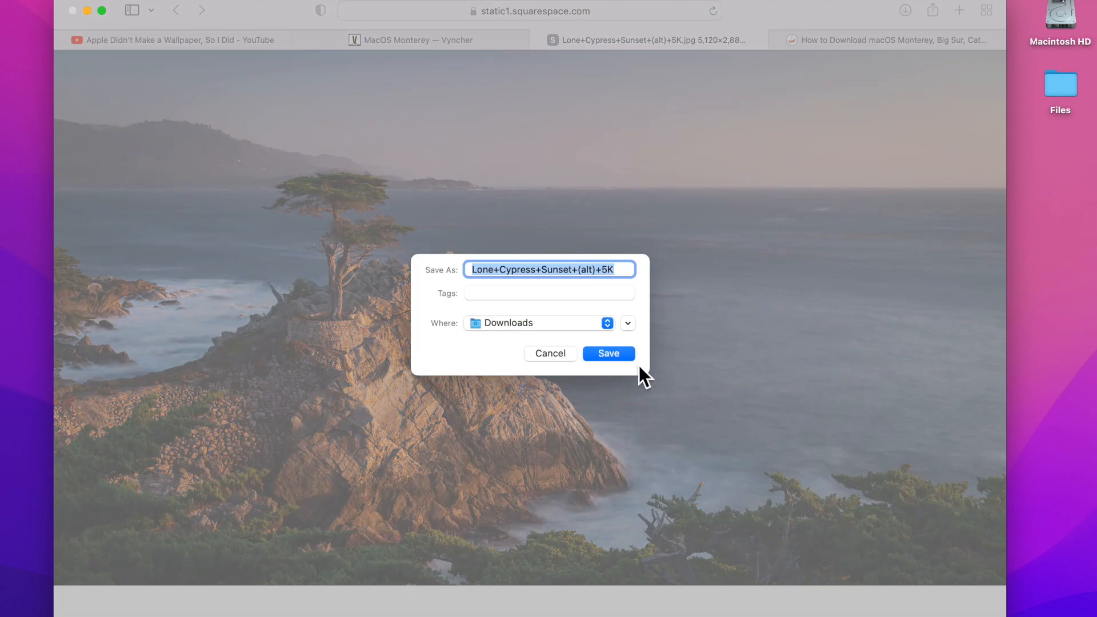
click(608, 353)
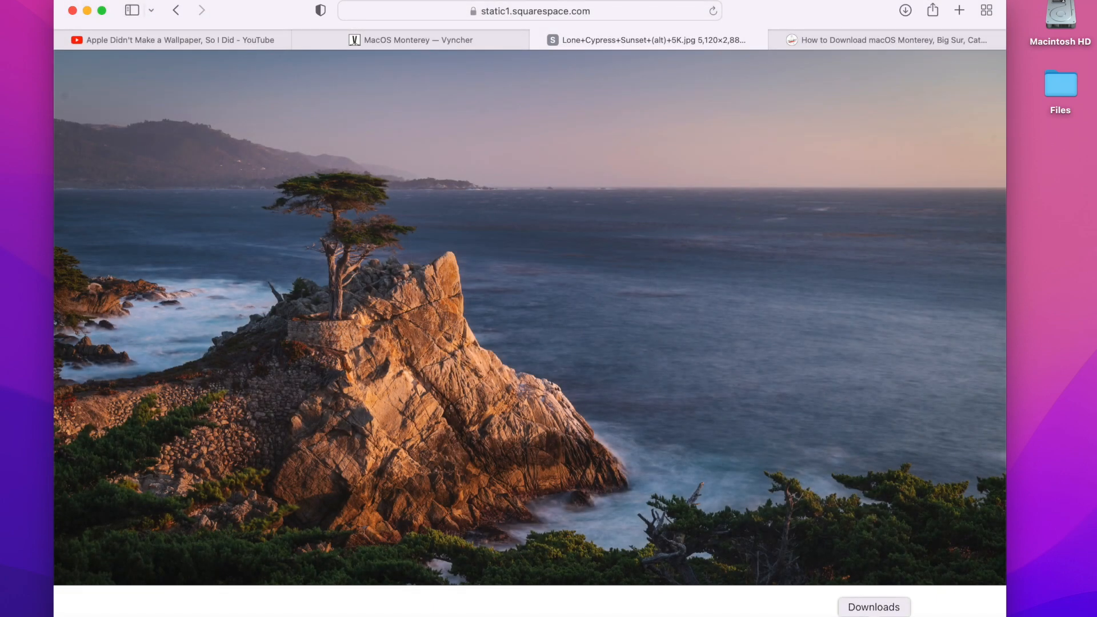
click(873, 606)
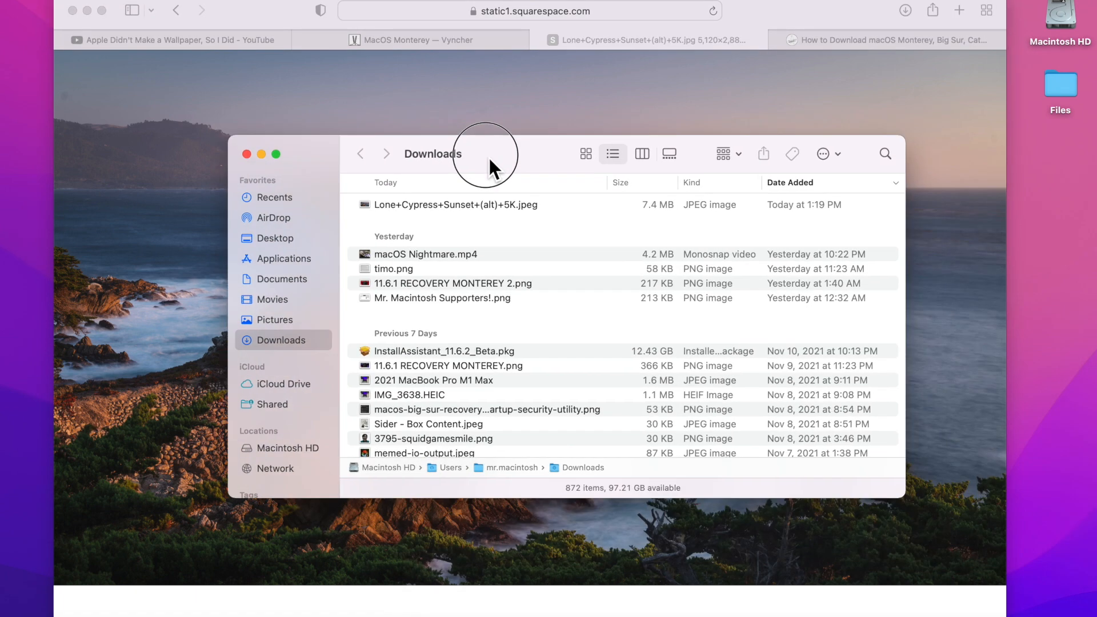
- Open the Lone Cypress photo from its context menu, then return to Desktop & Screen Saver
right_click(455, 204)
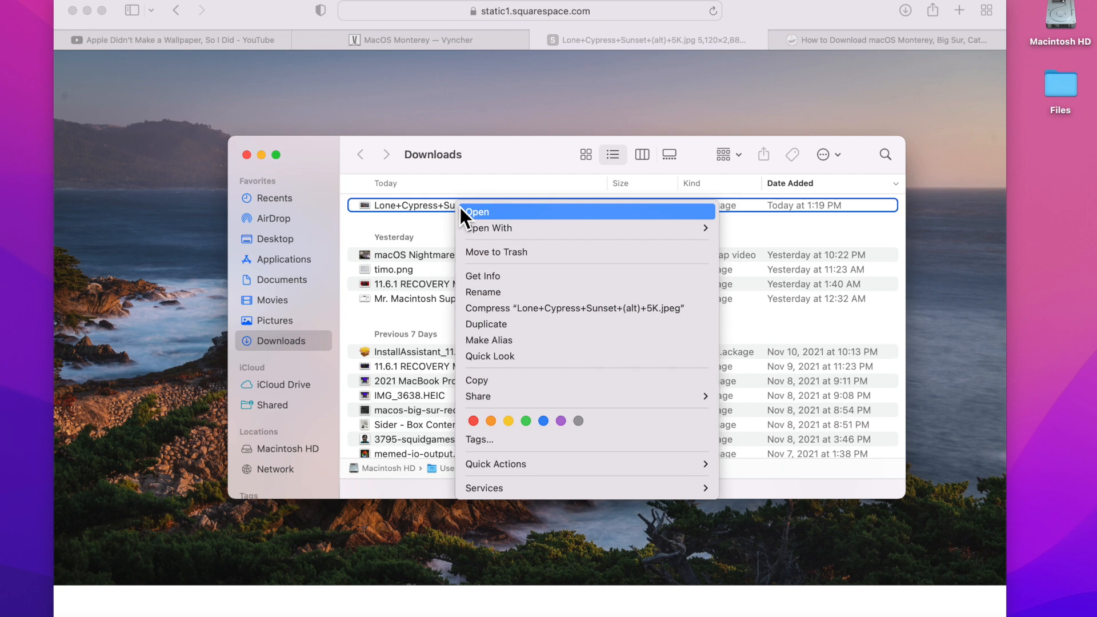
mouse_move(483, 487)
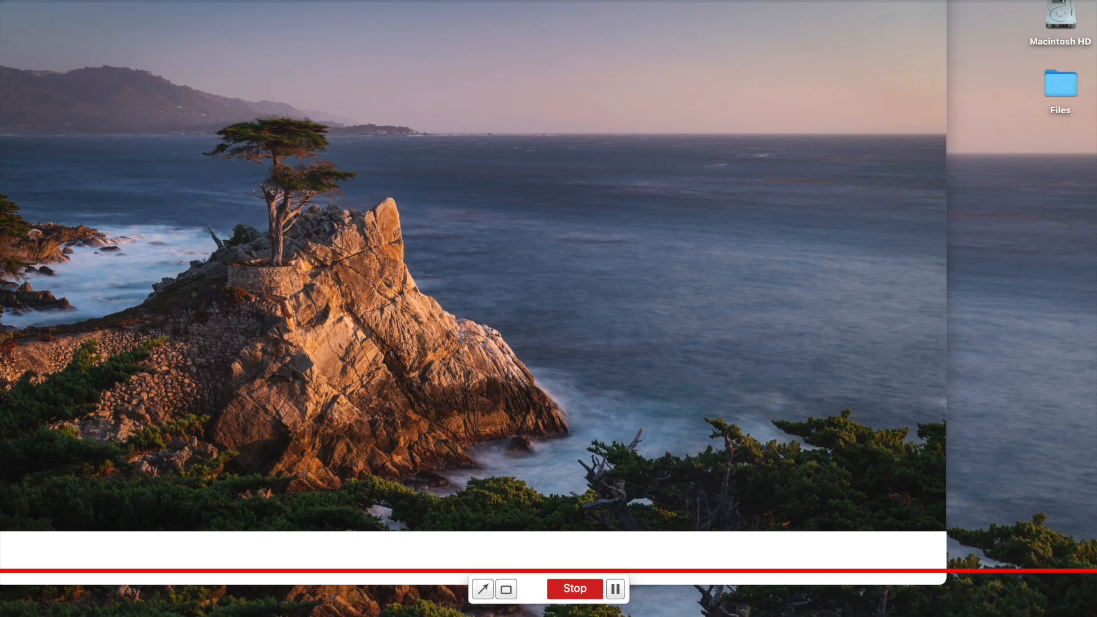
click(573, 588)
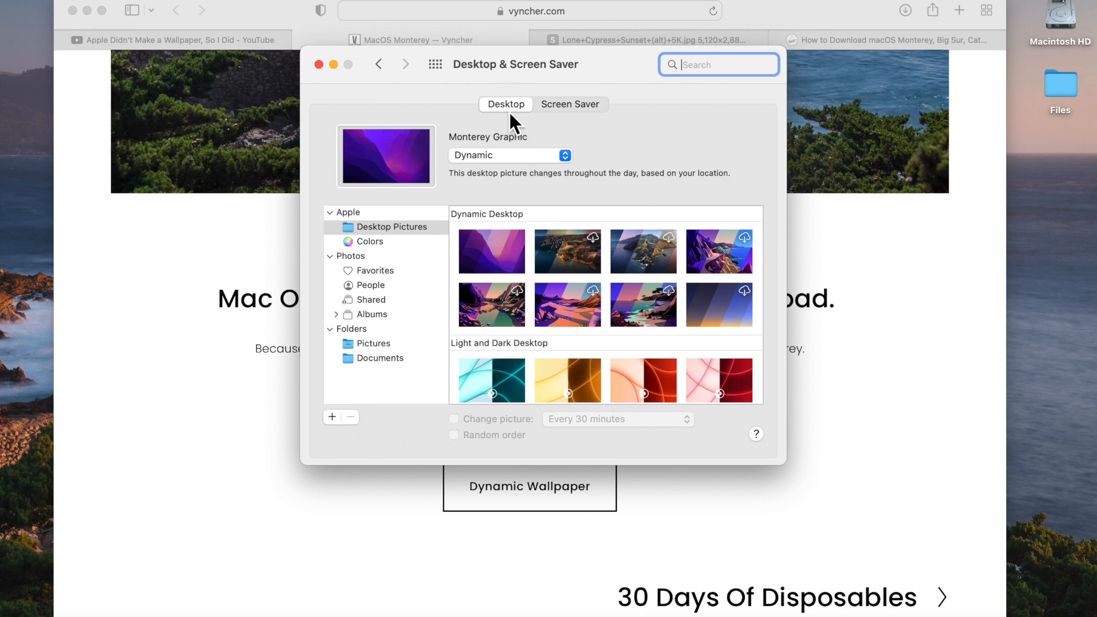
- Keep Monterey Graphic on Dynamic, then go to the Dynamic Wallpaper Club Monterey page
click(491, 252)
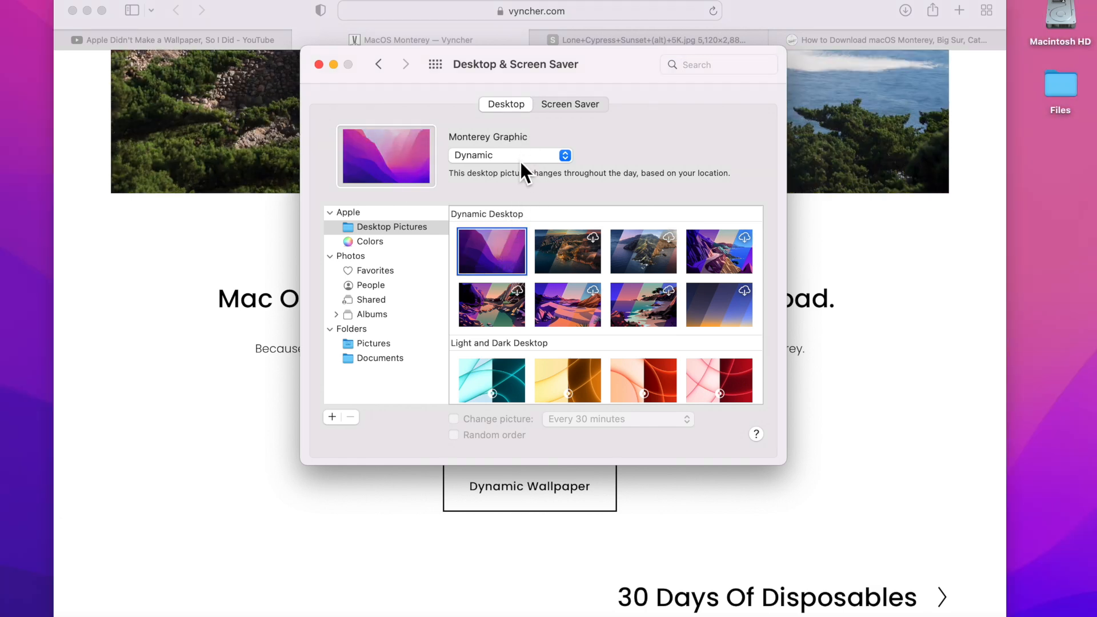
click(508, 155)
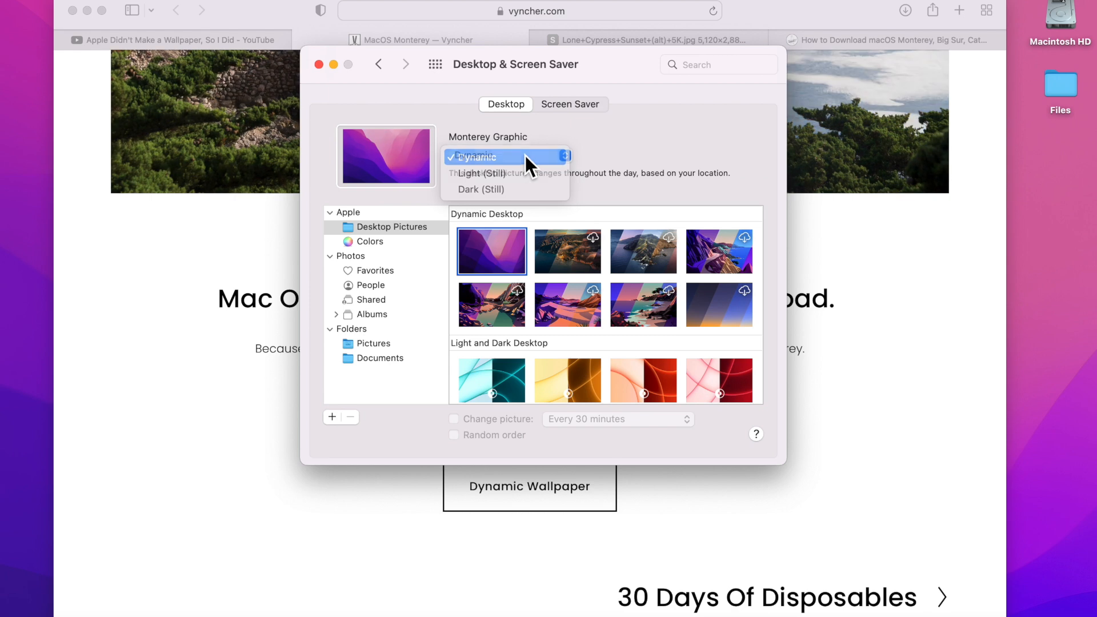
click(319, 65)
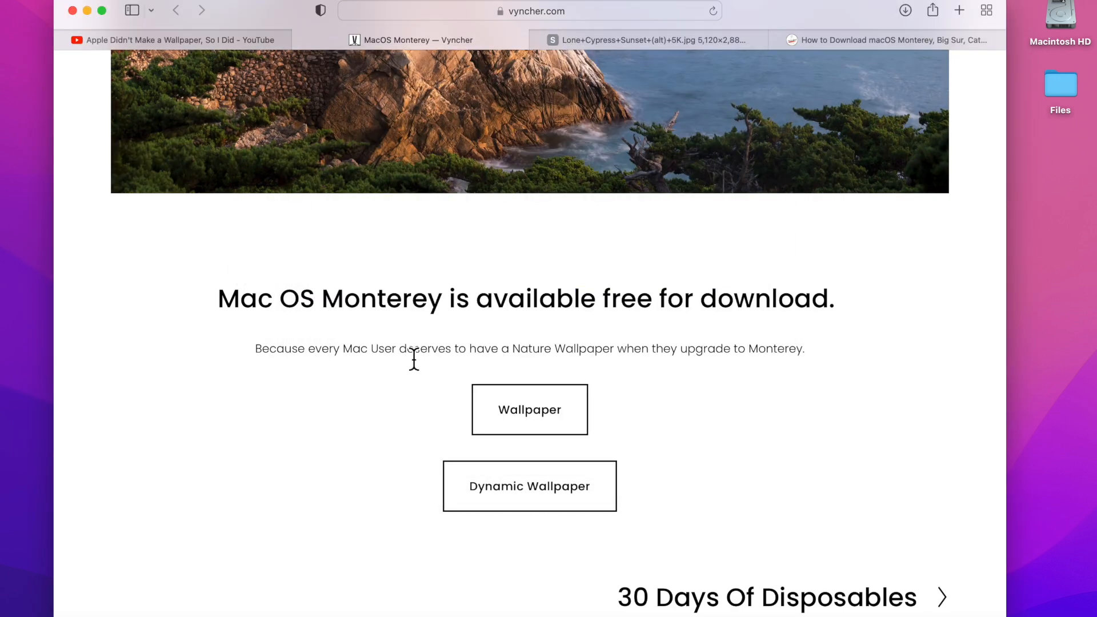
click(530, 486)
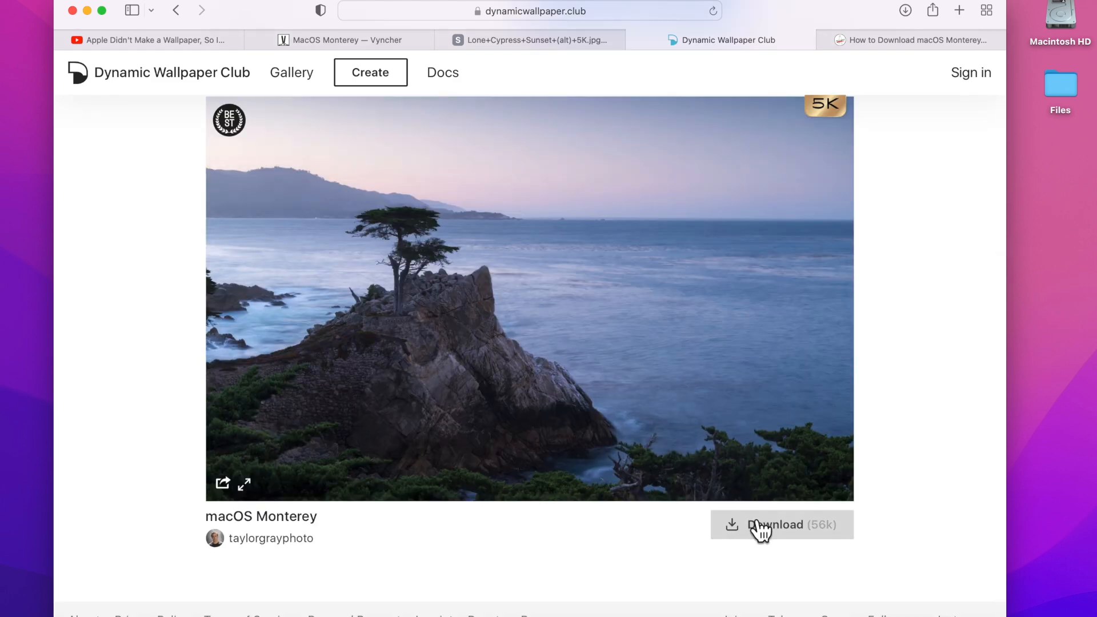
- Download the 64.8 MB macOS Monterey.heic wallpaper from Dynamic Wallpaper Club
click(781, 525)
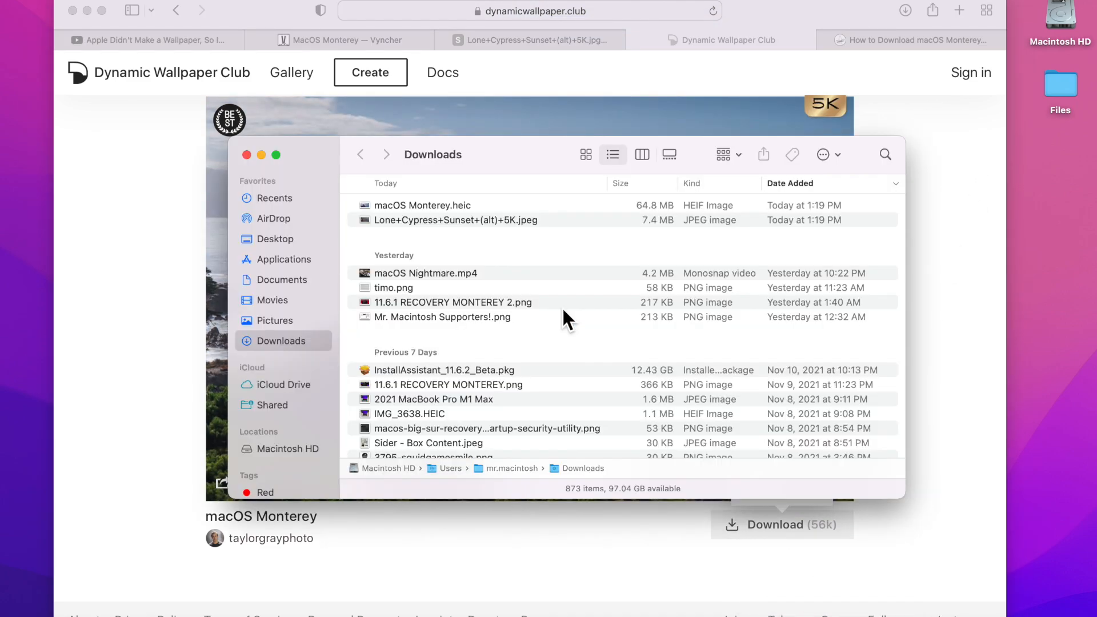
- Set macOS Monterey.heic as the desktop picture through its Finder context menu
click(422, 205)
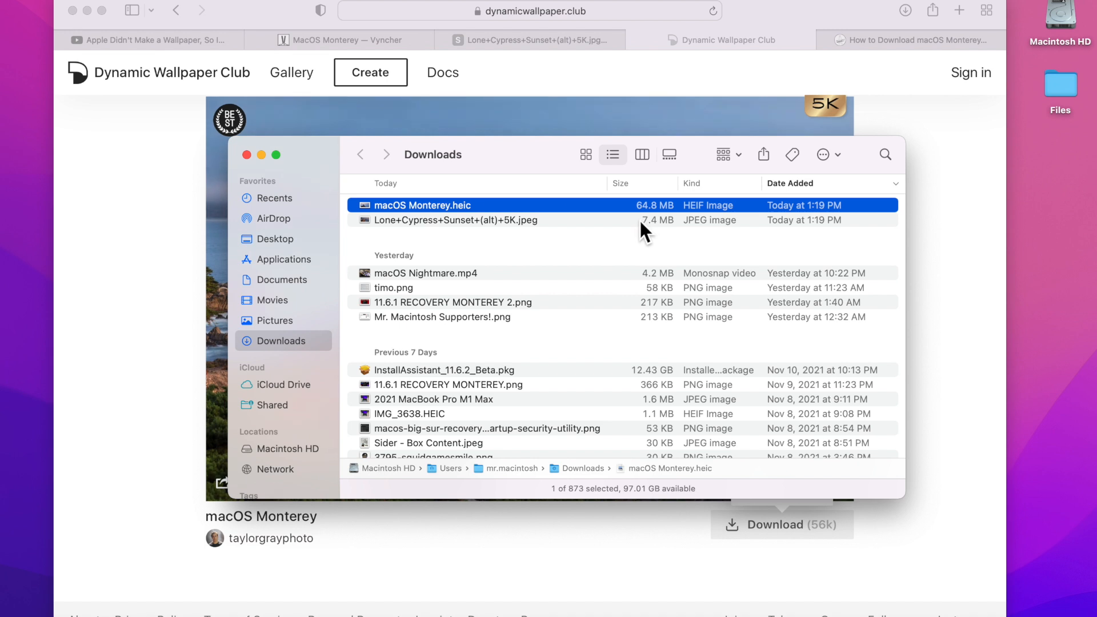
mouse_move(483, 224)
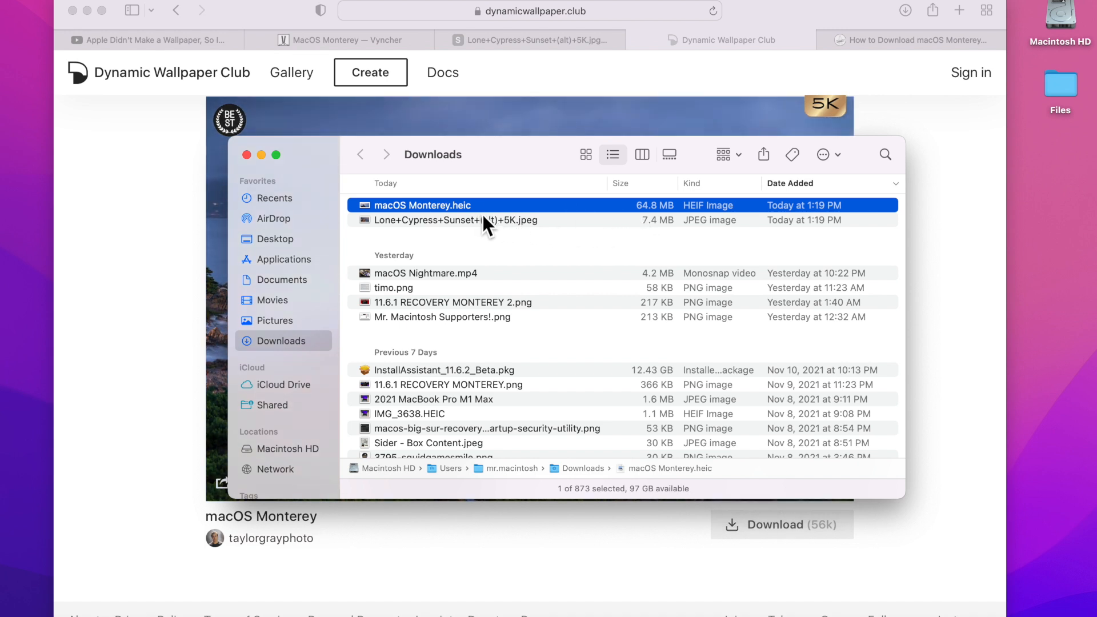
right_click(422, 205)
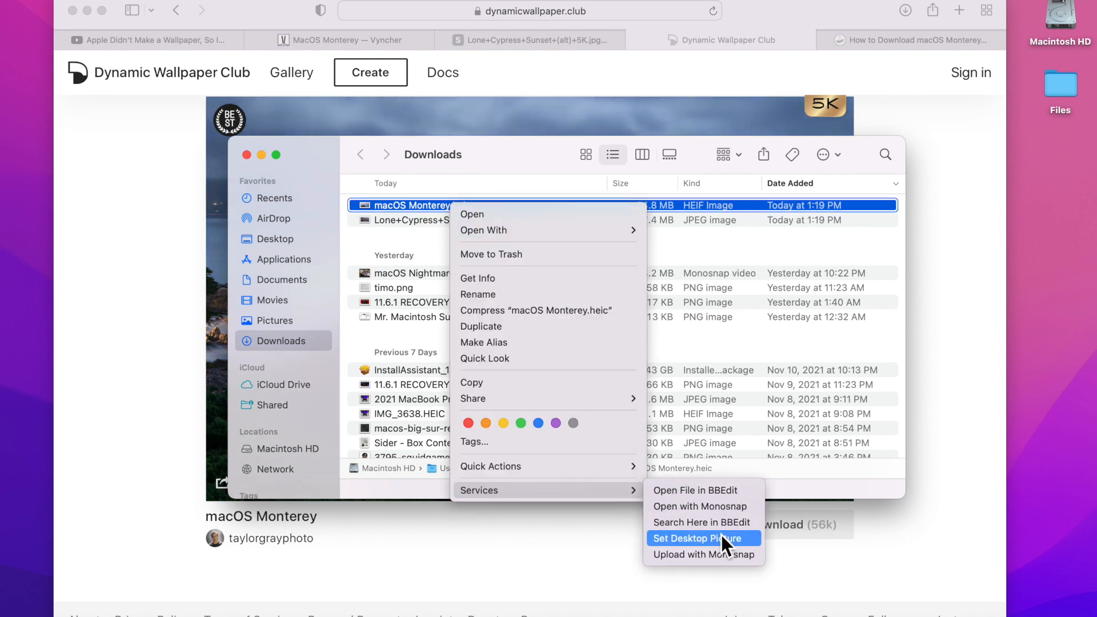
click(703, 538)
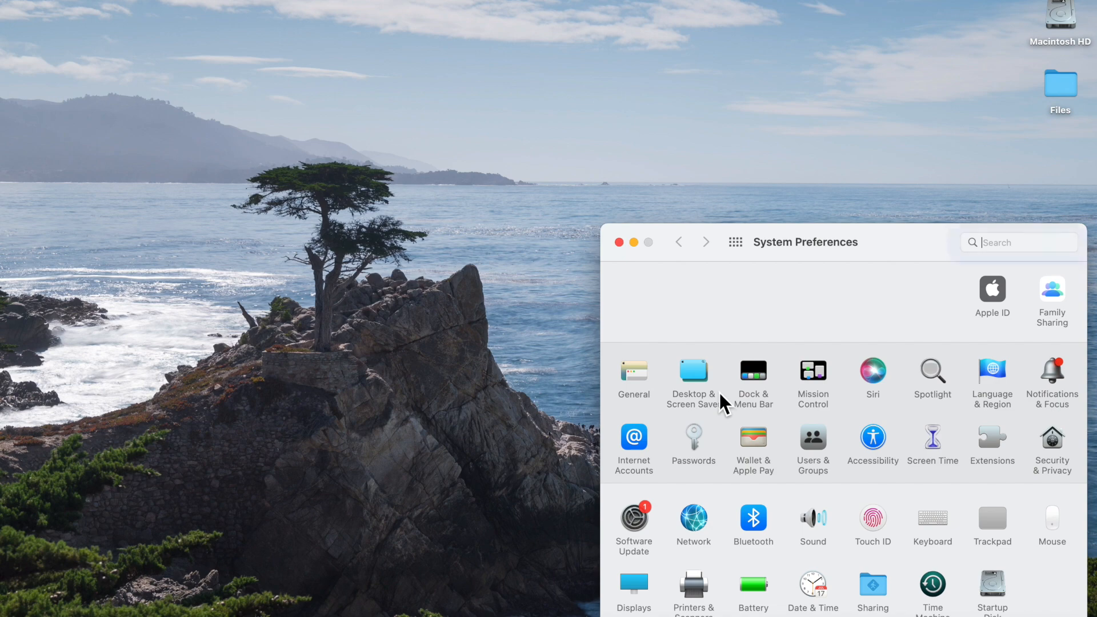
- Unlock Date & Time, turn off automatic time, and save the clock at 5:24 PM
click(813, 588)
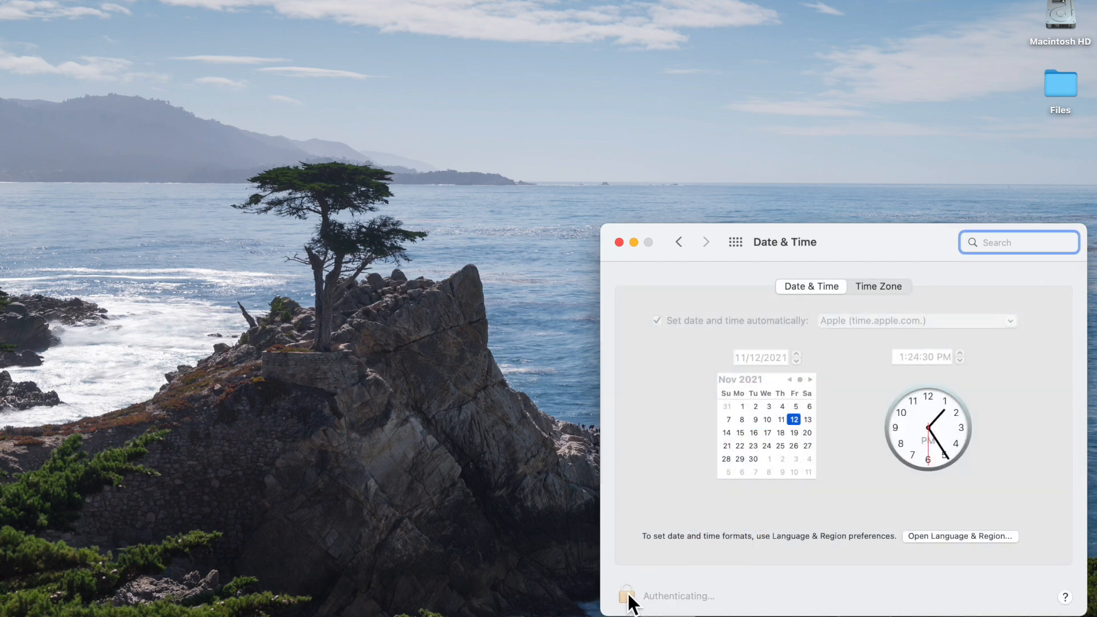
click(626, 596)
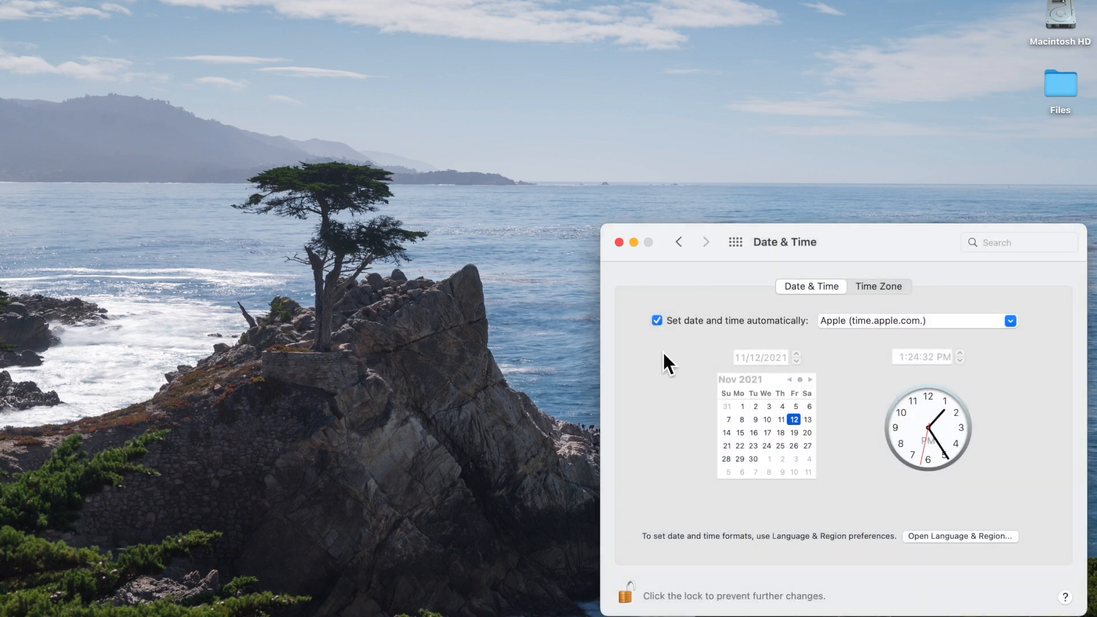
click(657, 321)
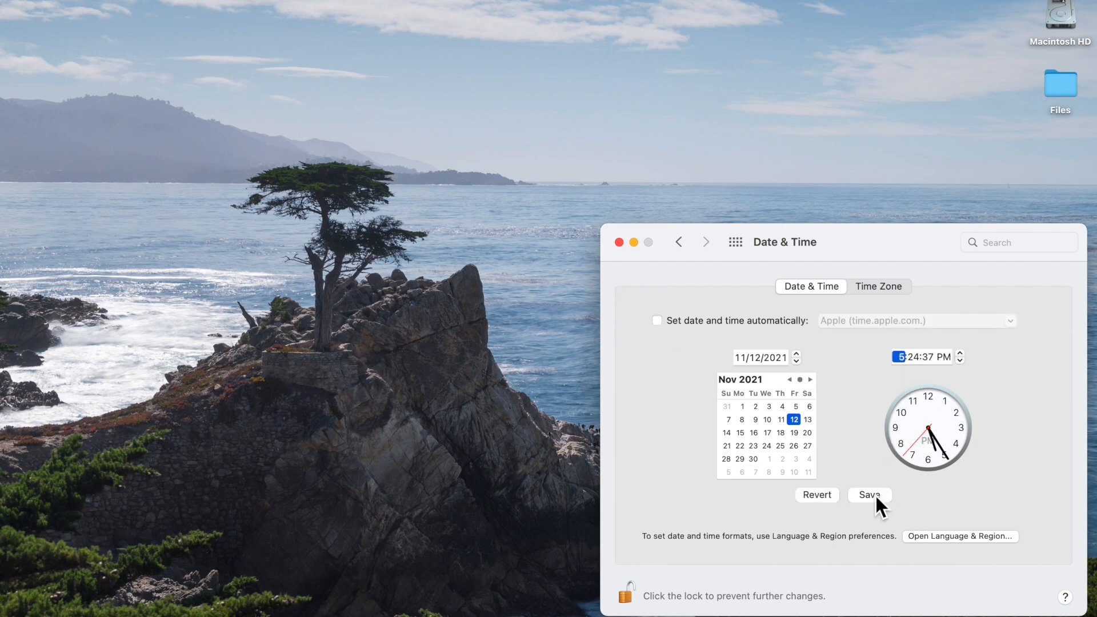
click(869, 495)
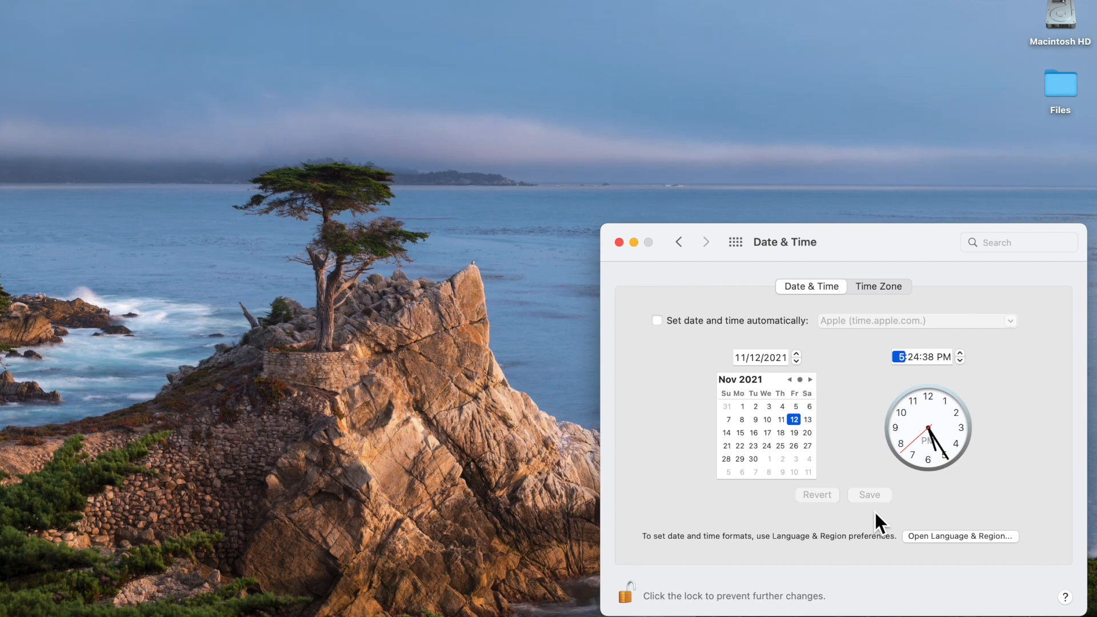